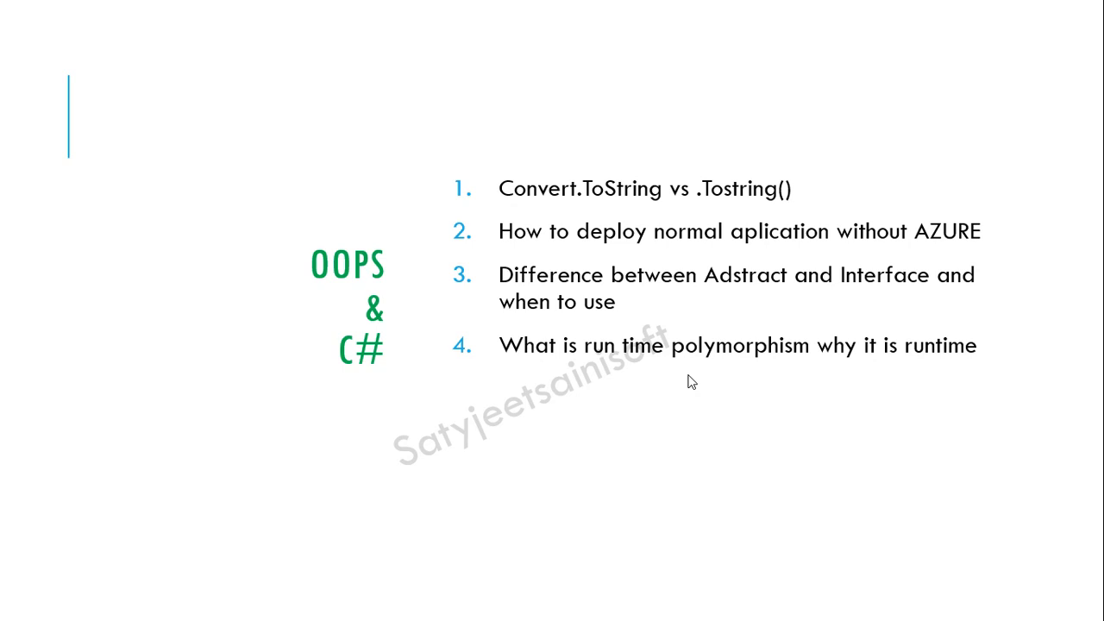
Add the 'VAR and dynamics' question to the OOPS & C# slide.
text(VAR and dynamics)
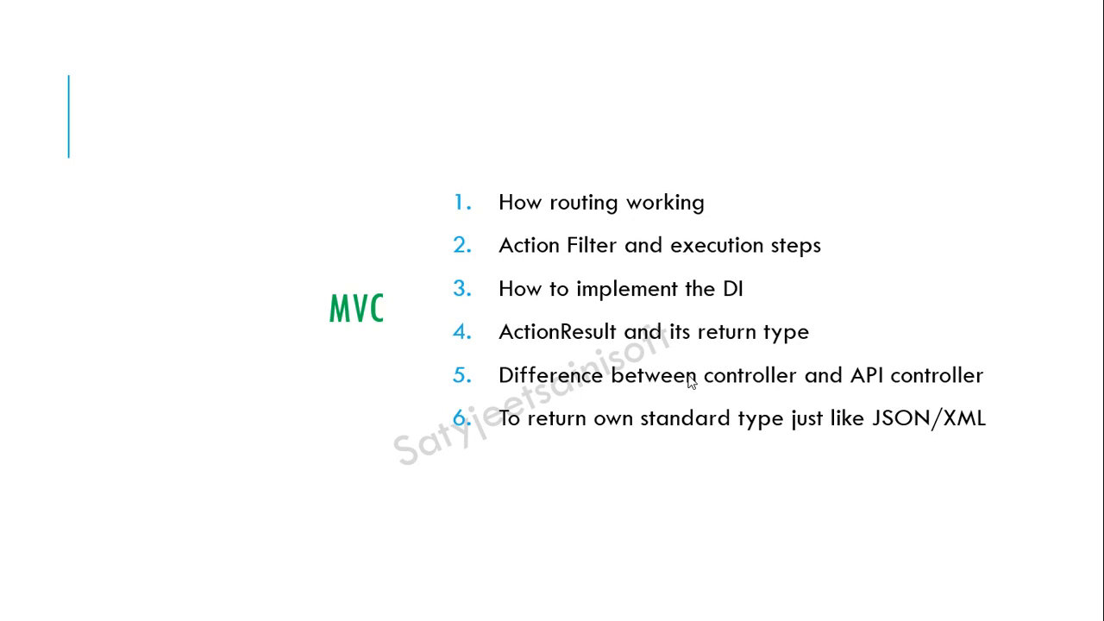
Advance to the .NET CORE slide with the Startup.cs and Session questions.
key(right)
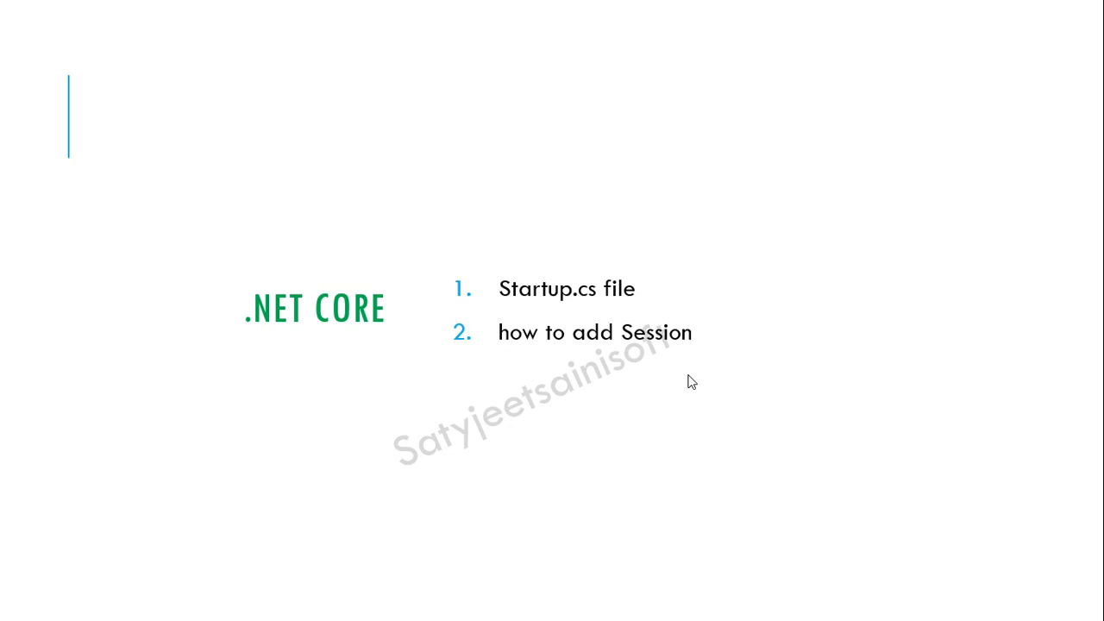
Advance to the Final Round slide with its API end point question.
key(Right)
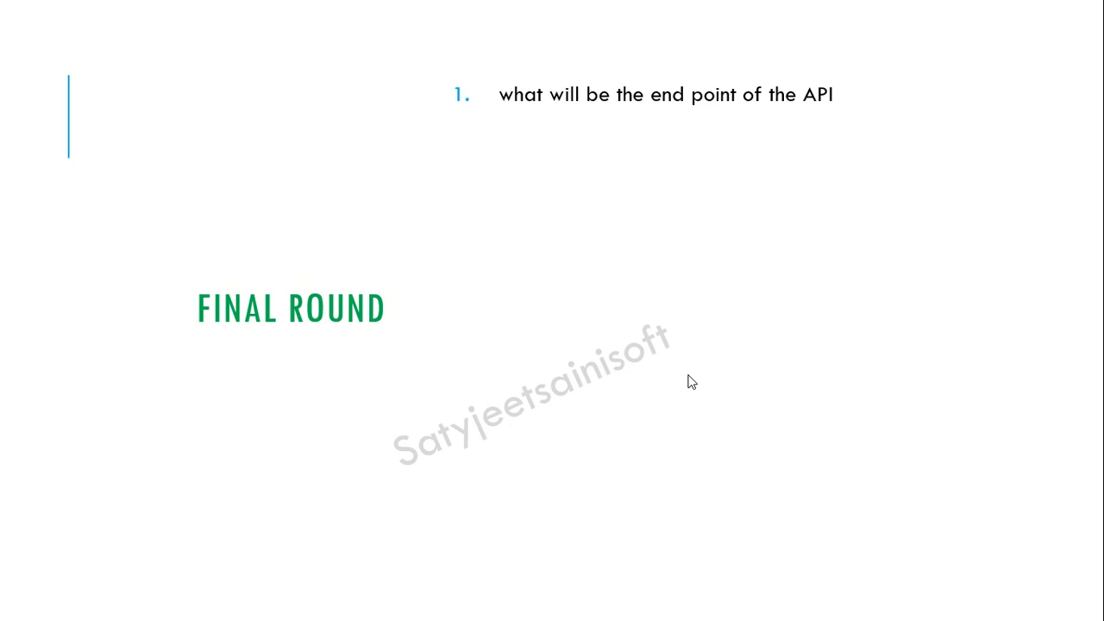
List 'Custom binder', 'How to manage the session at mvc' and 'custom filter' as Final Round questions.
text(Custom binder)
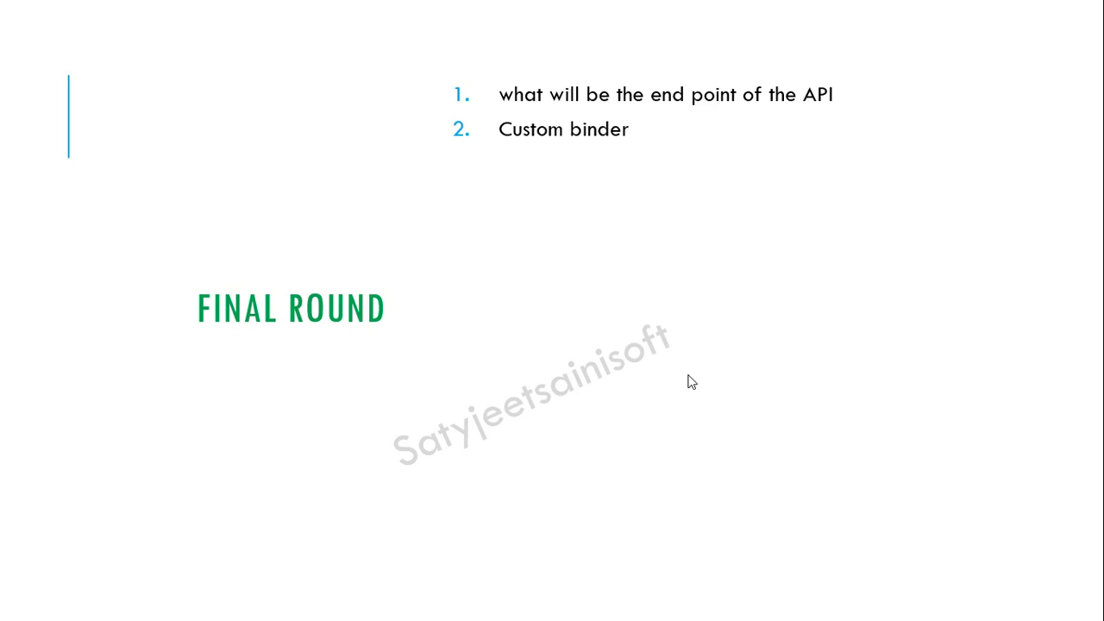
text(How to manage the session at mvc)
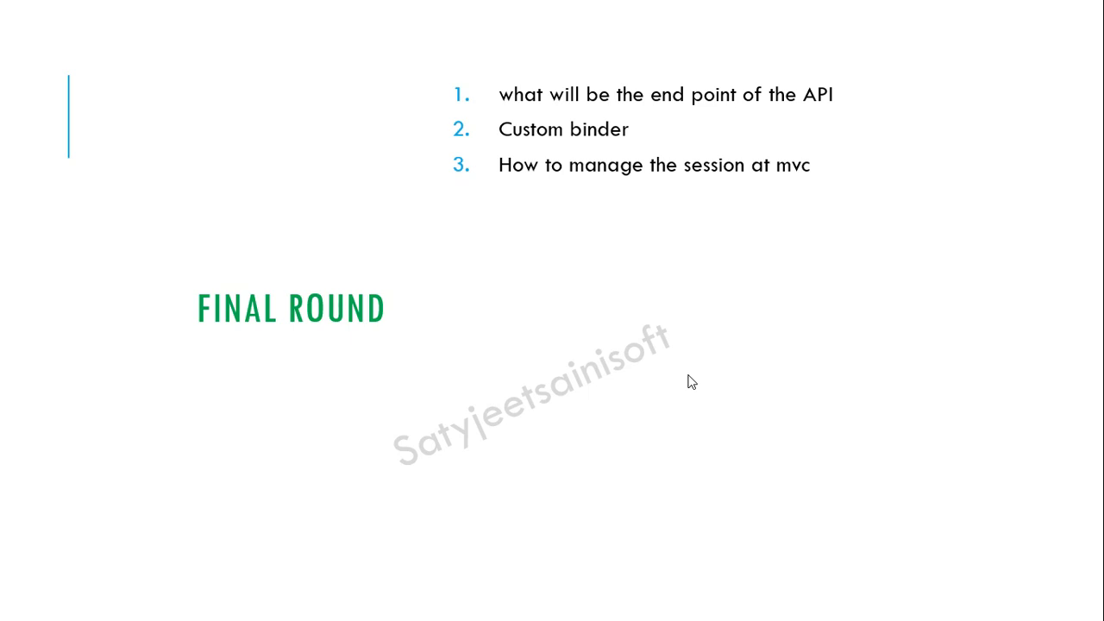
text(custom filter)
text(how to make 1000 button color grean)
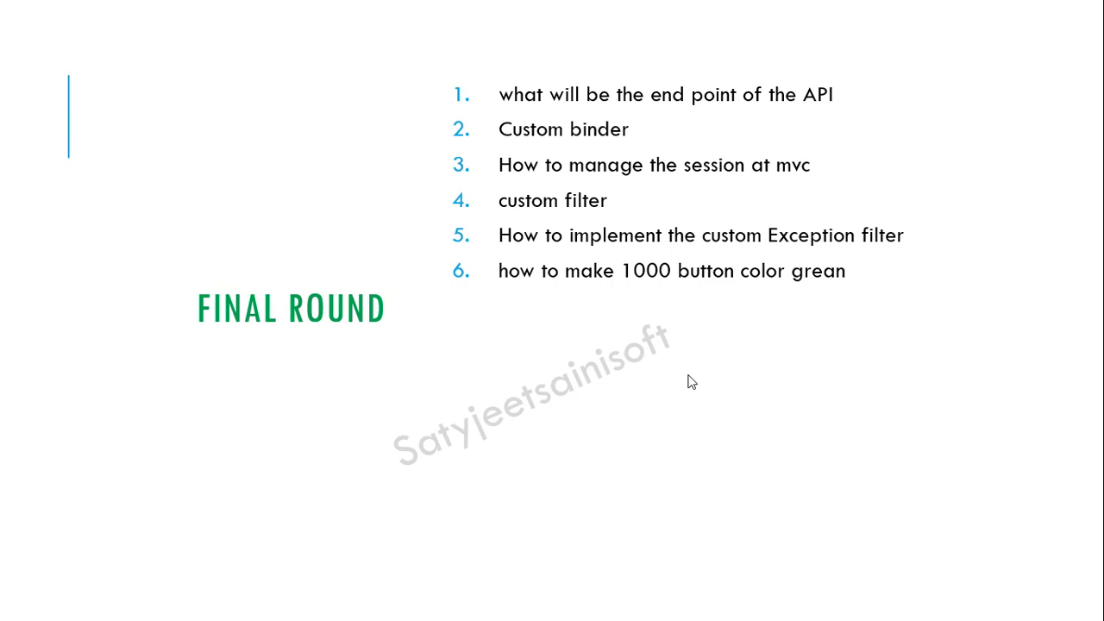
Add items 7 and 8: coloring two button types differently and 'jquey selector'.
text(2 type button how to make different color for that)
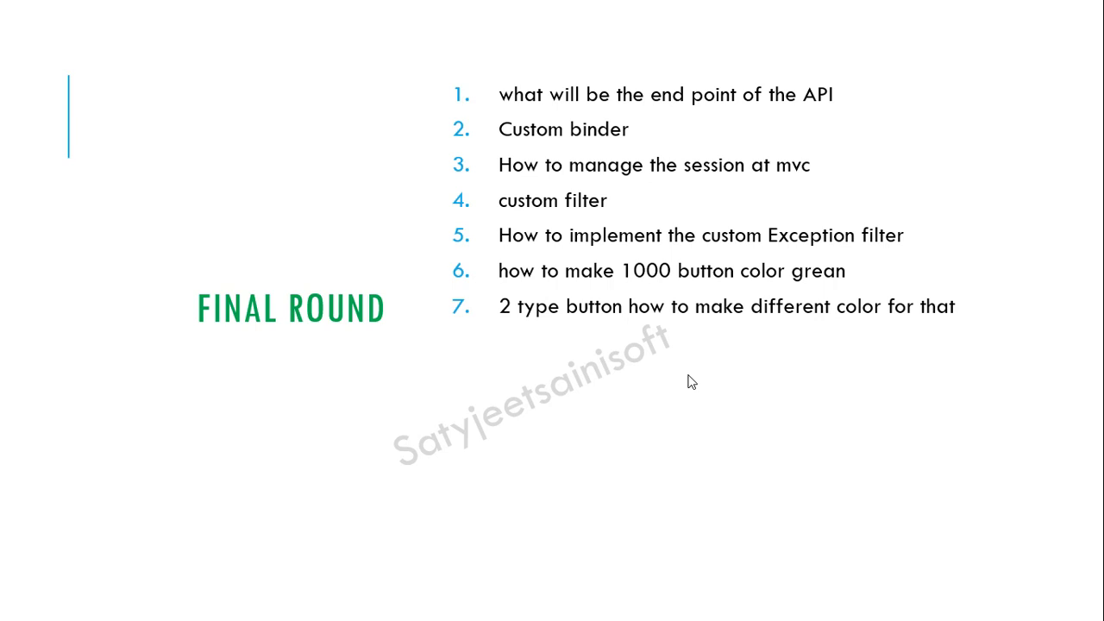
text(jquey selector)
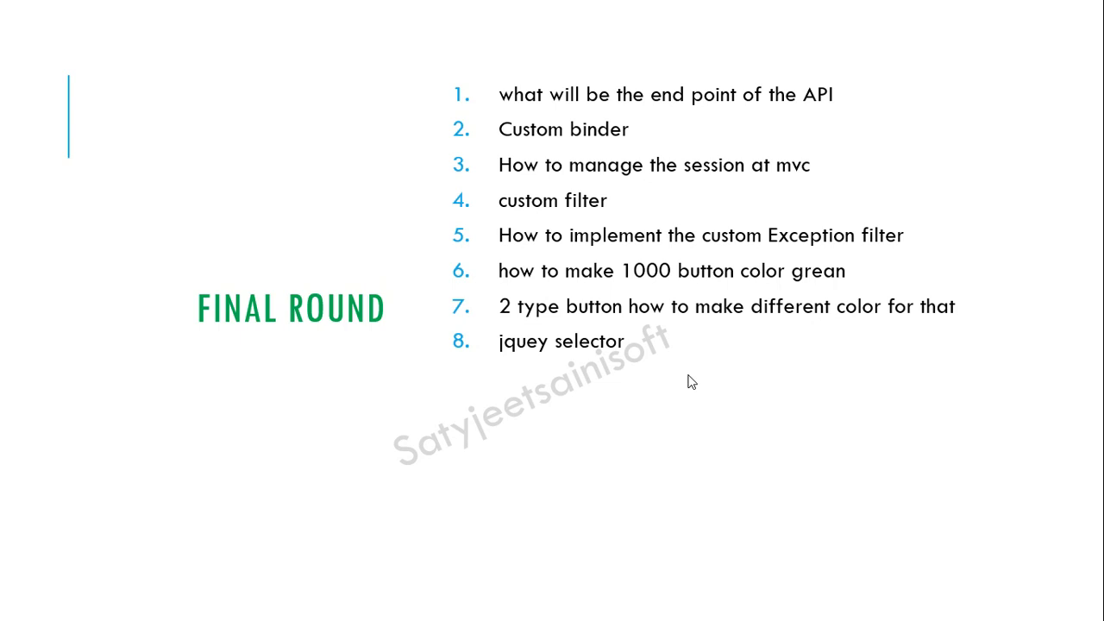
Add 'transaction scope', 'dry principle' and passing data from one controller to the next.
text(transaction scope)
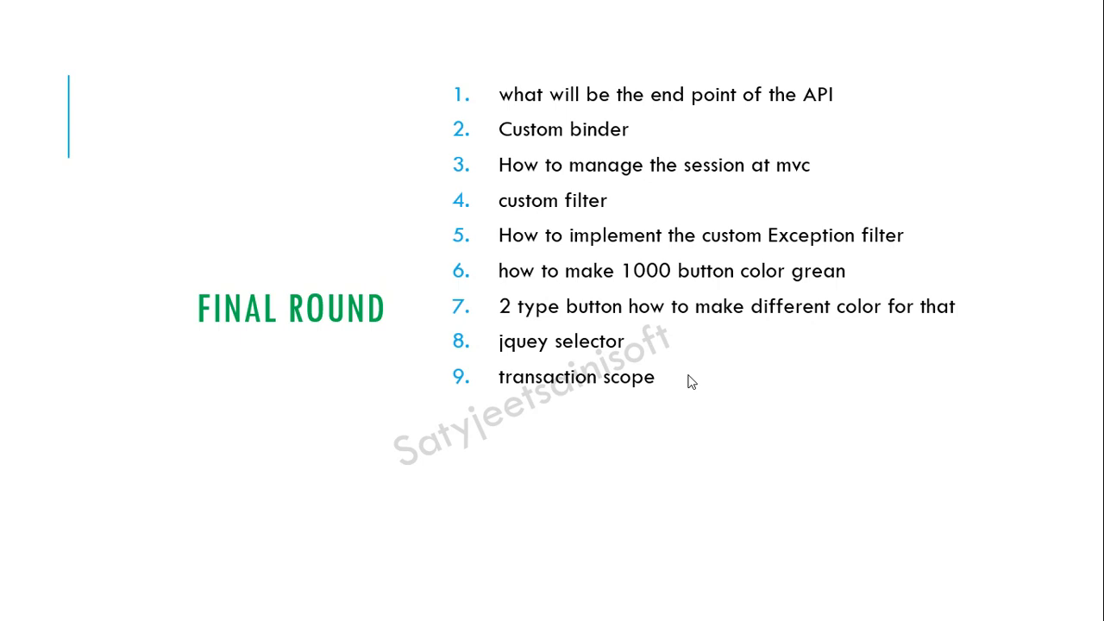
text(dry principle)
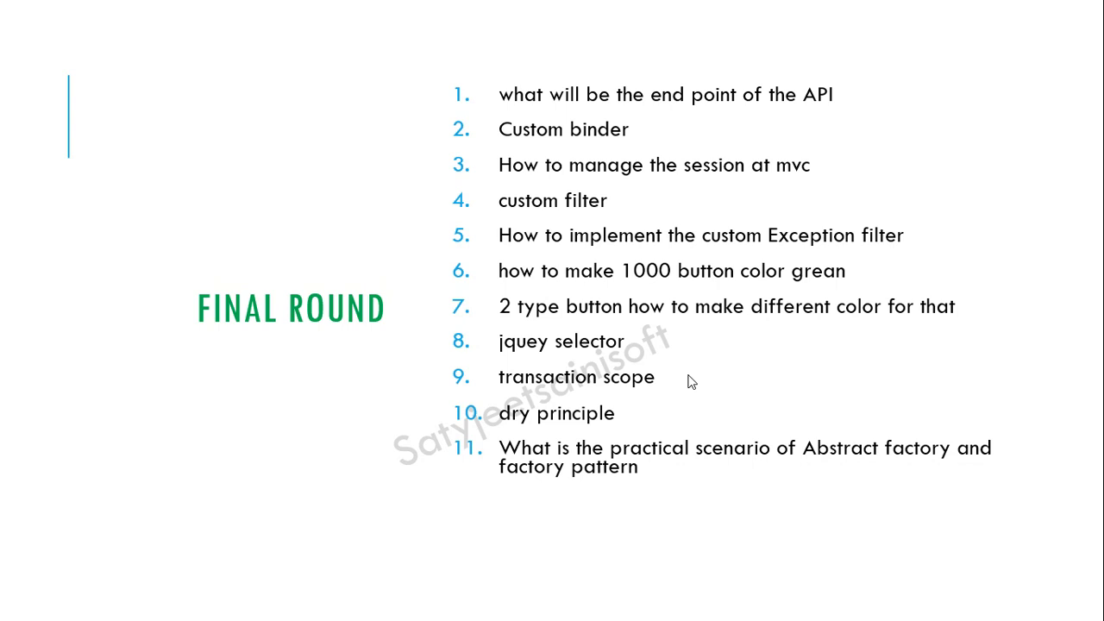
text(How to send the data from one controller to 2nd and 2nd to third)
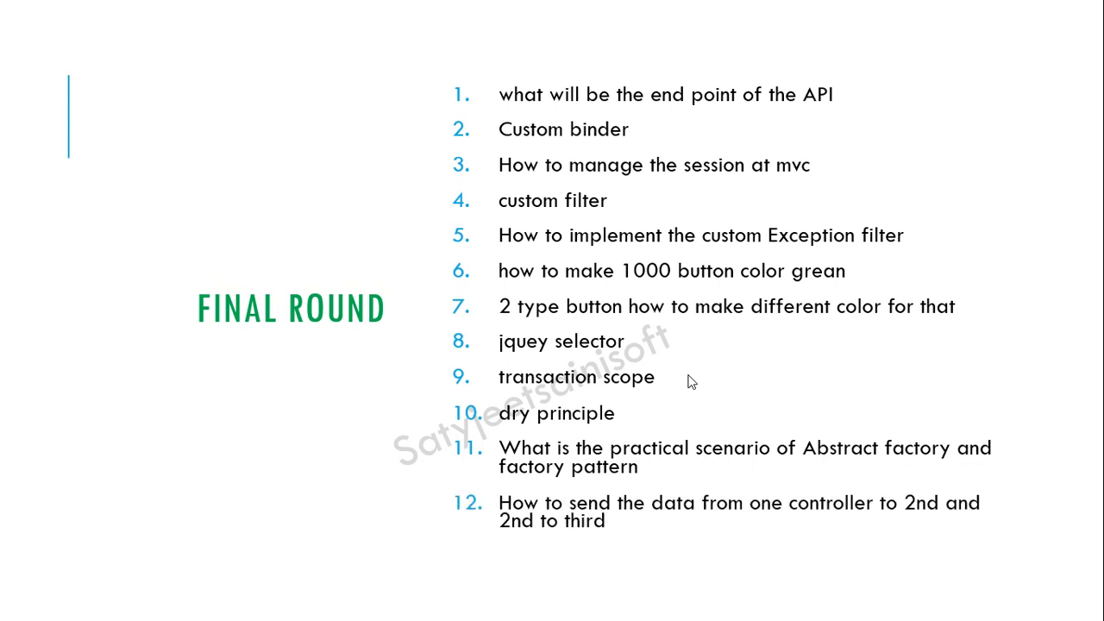